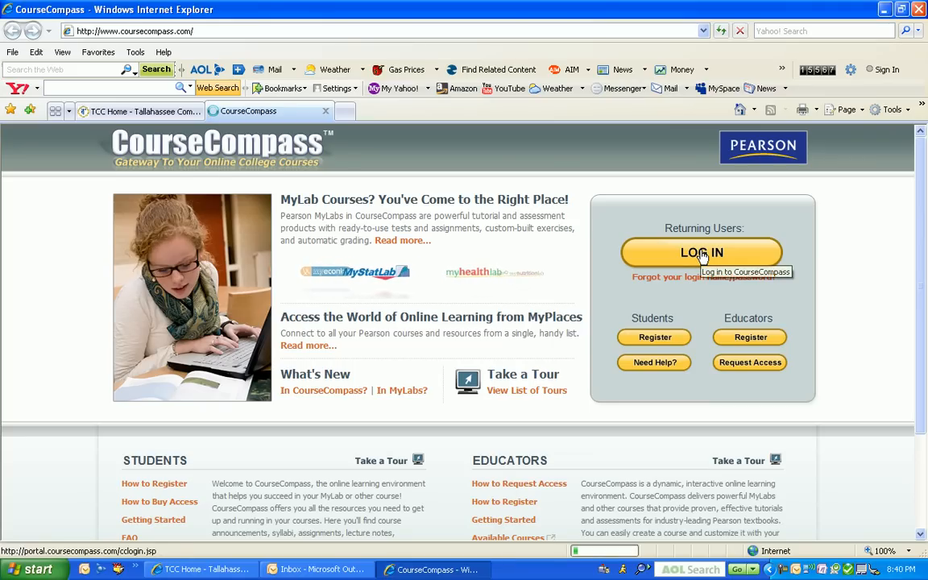
Step: Sign in to CourseCompass with the remembered instructor login name and password
click(701, 252)
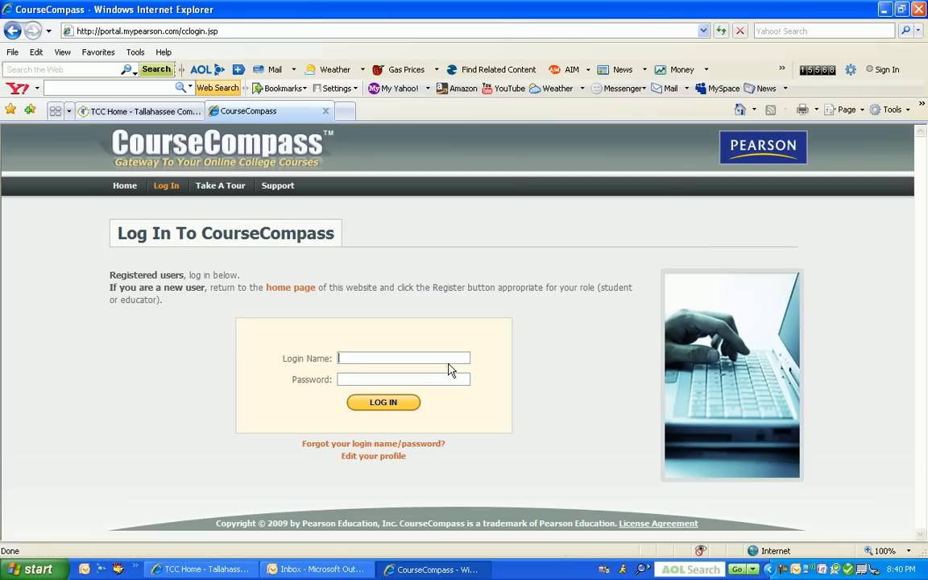
text(mr)
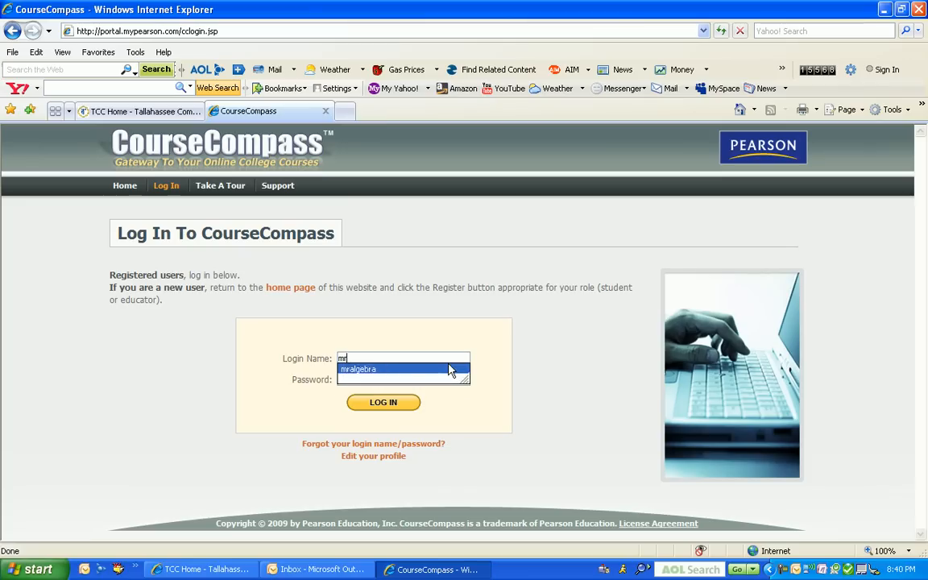
click(403, 369)
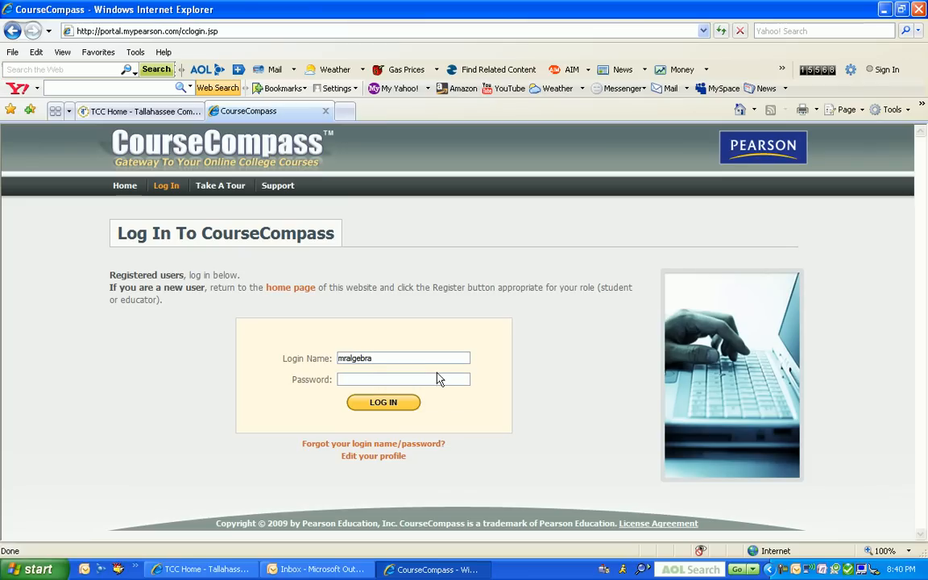
click(403, 378)
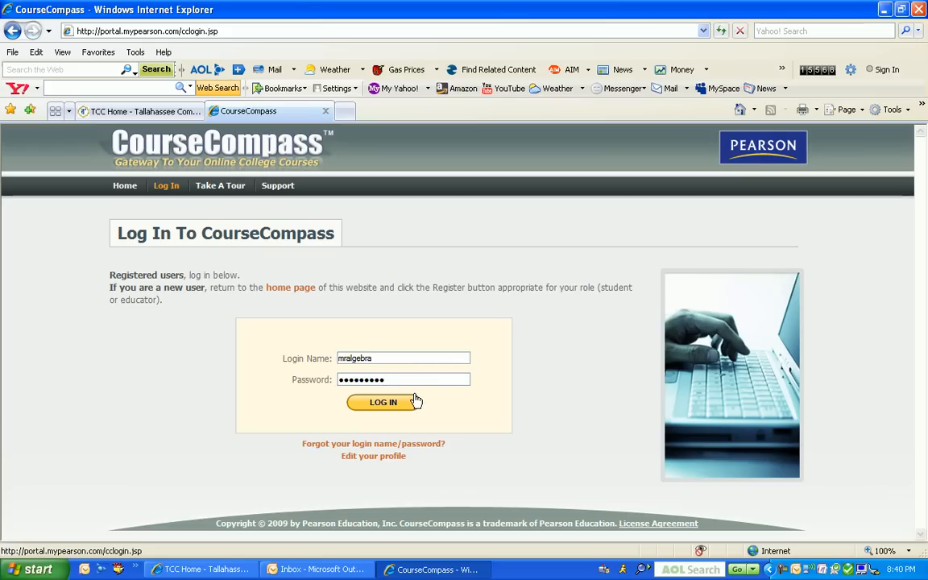
mouse_move(403, 403)
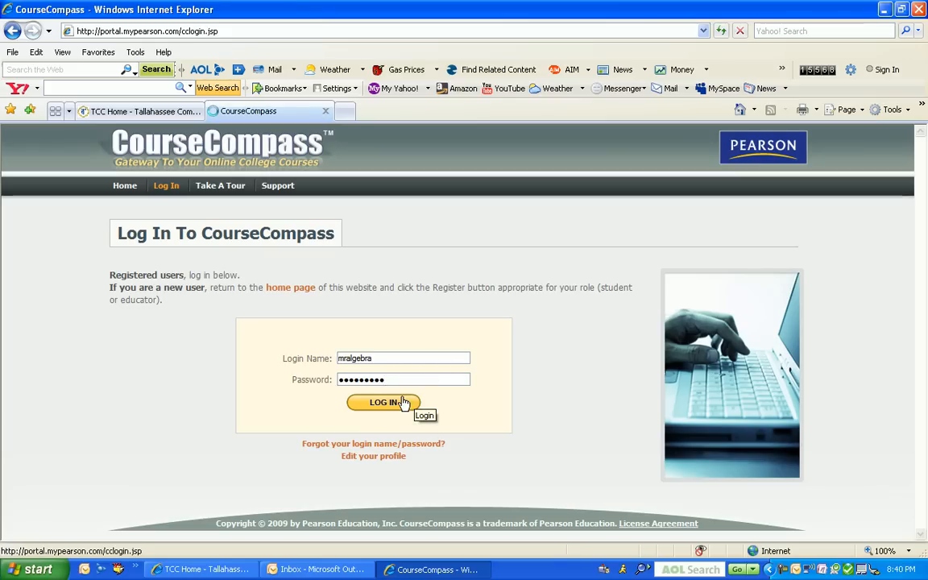
click(383, 403)
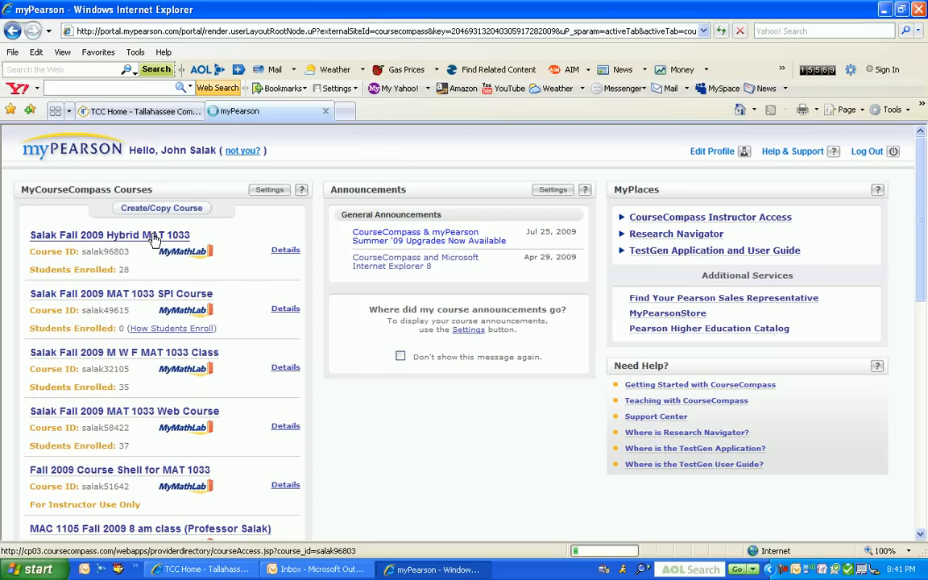
Step: Open the Fall 2009 Hybrid MAT 1033 course from the MyCourseCompass course list
click(109, 235)
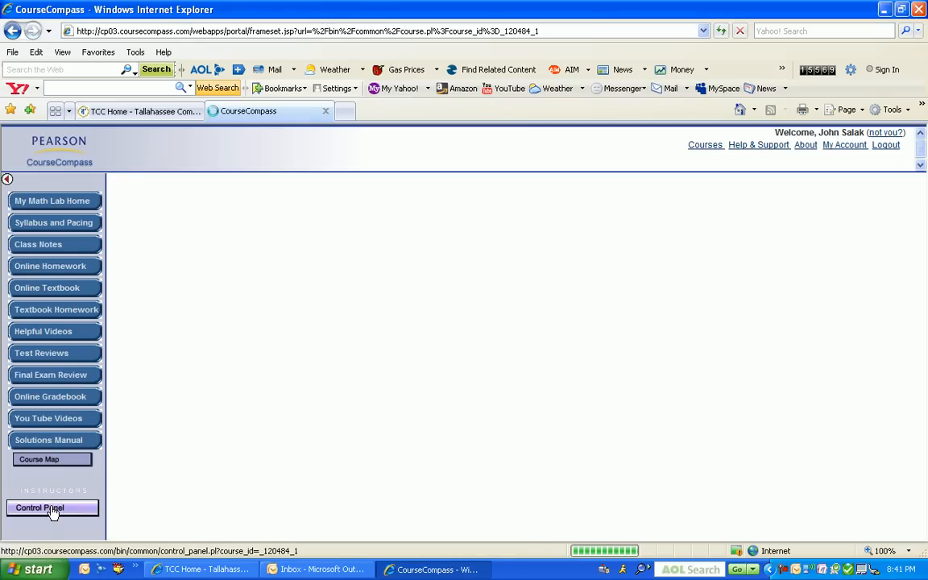
Step: Go through the course Control Panel into the MyMathLab Homework/Test Manager
click(52, 200)
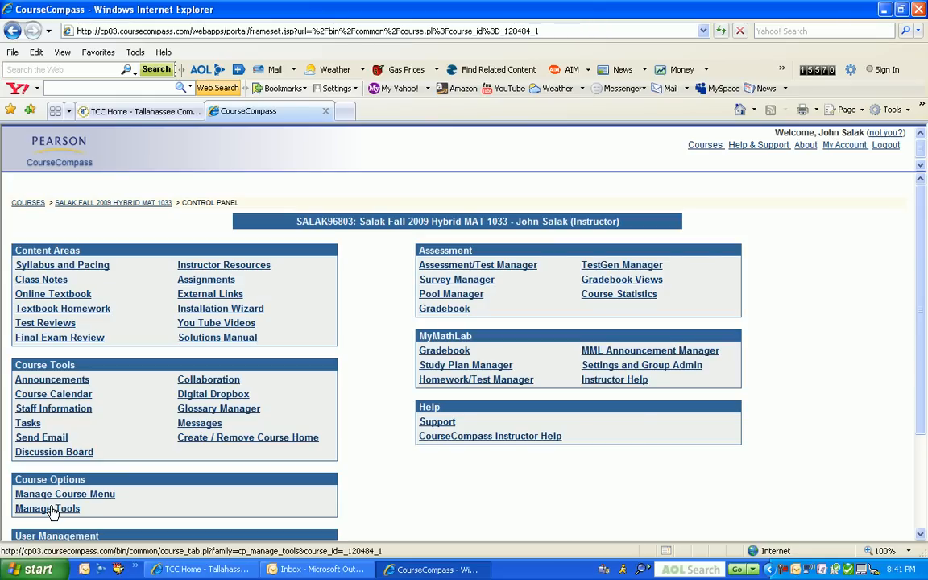
mouse_move(207, 471)
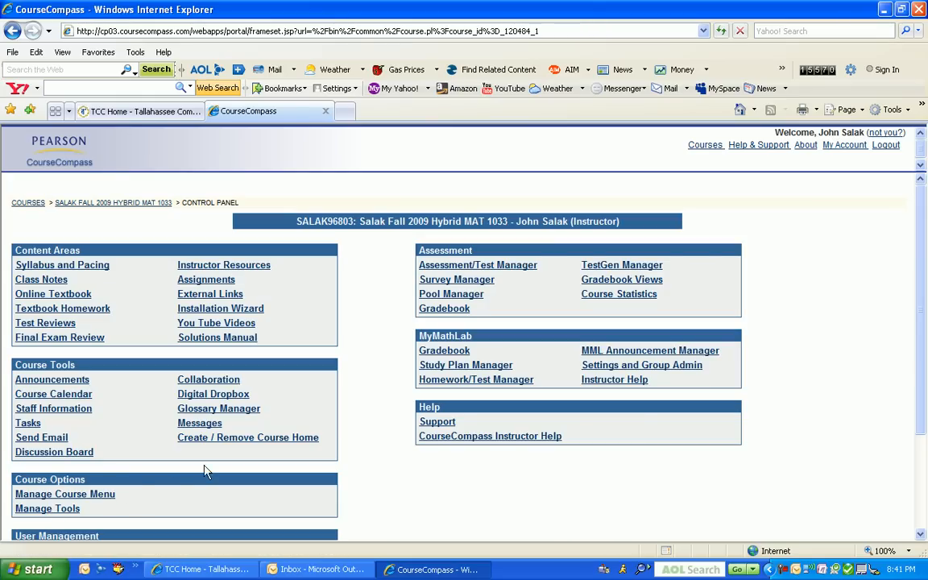
mouse_move(372, 394)
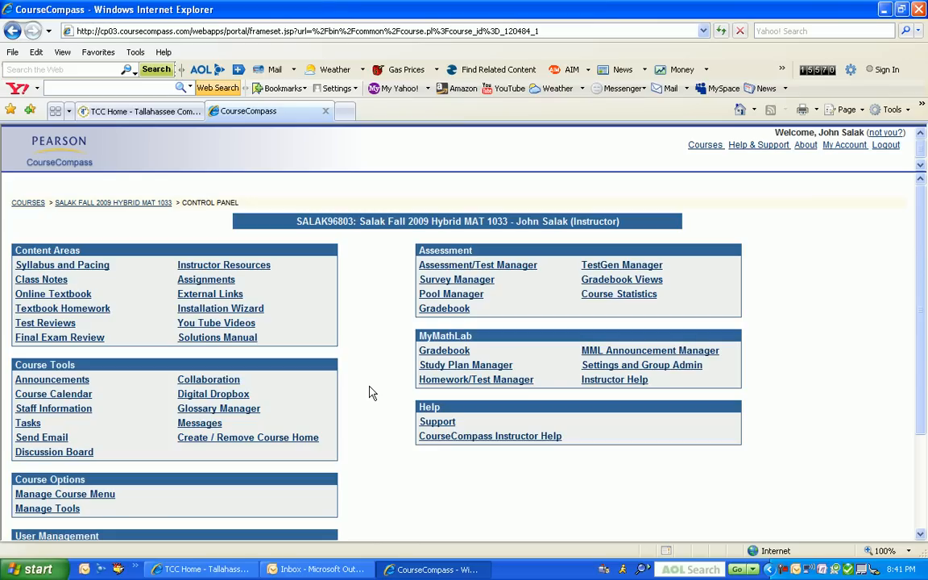
mouse_move(393, 382)
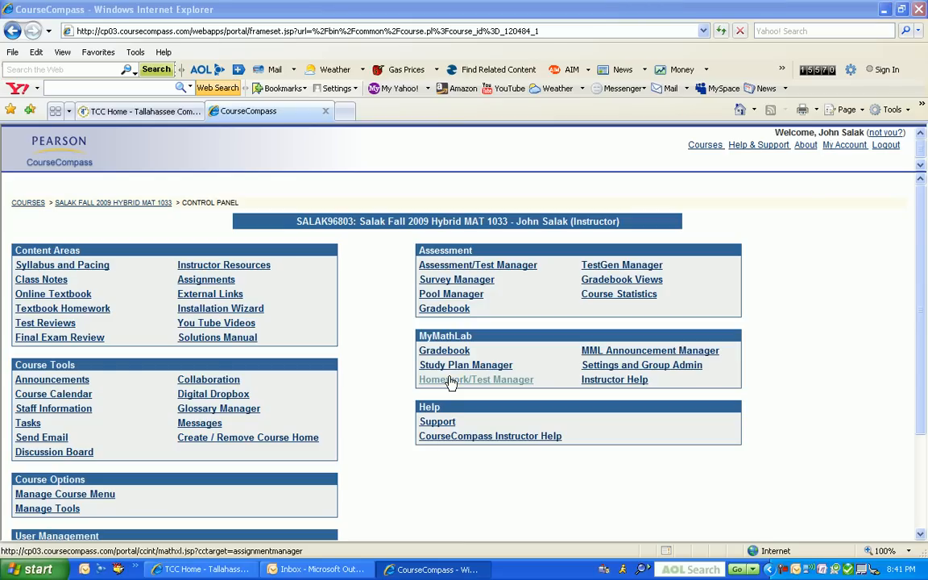
click(477, 380)
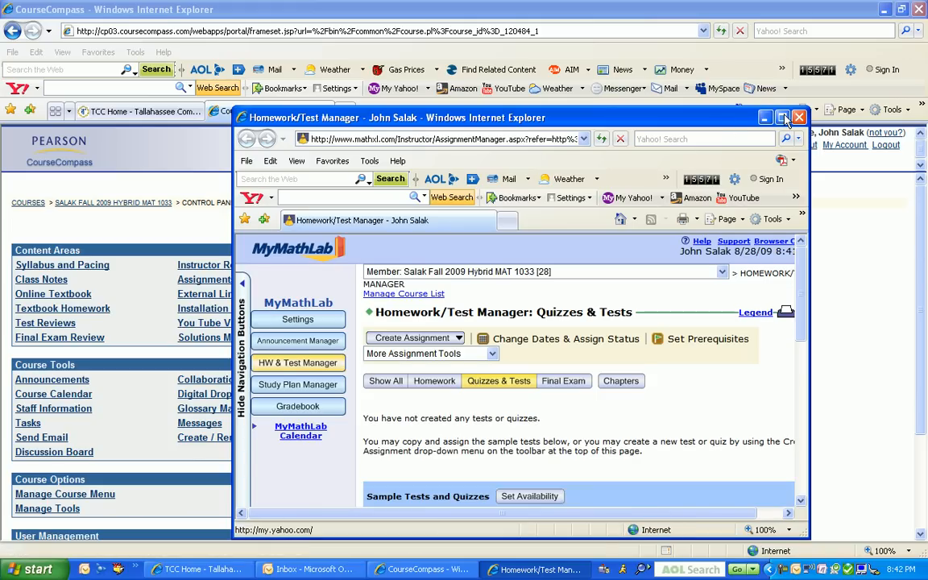
Step: Maximize the manager, filter to Homework assignments and reach Change Due Dates & Assign Status
click(783, 116)
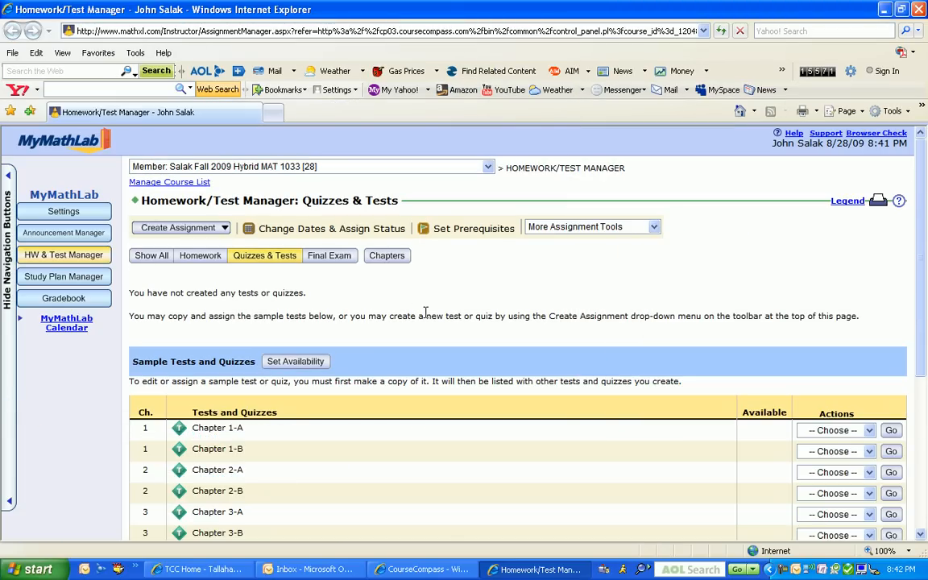
mouse_move(361, 283)
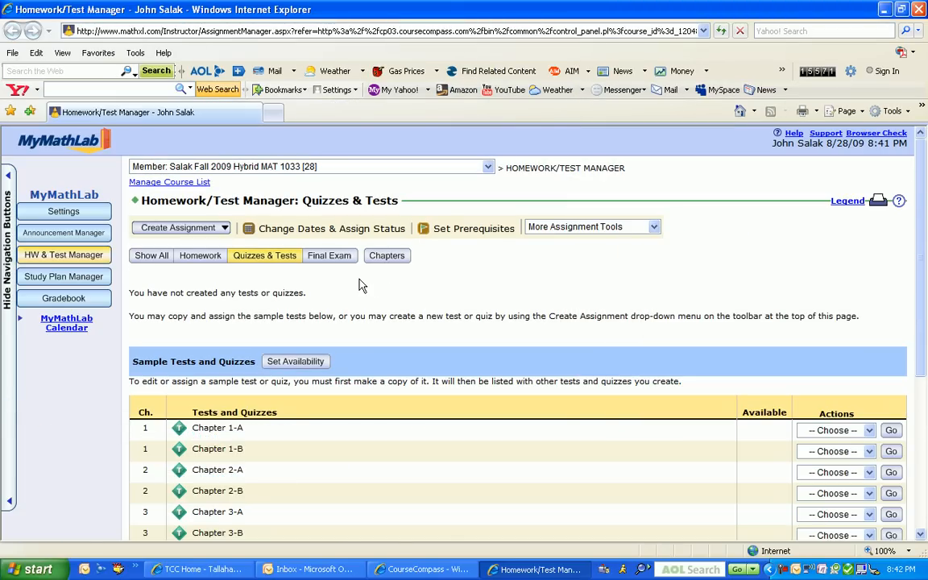
mouse_move(199, 254)
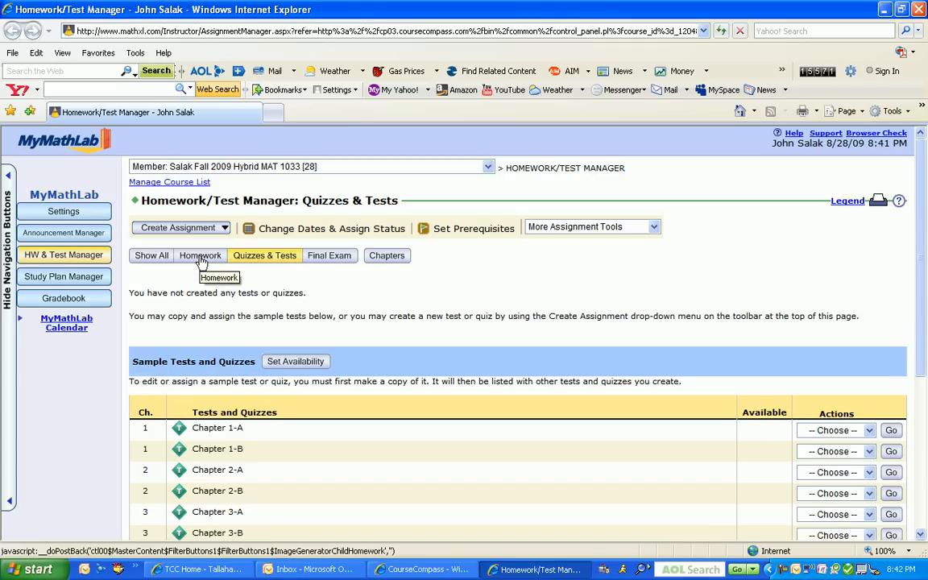
click(200, 255)
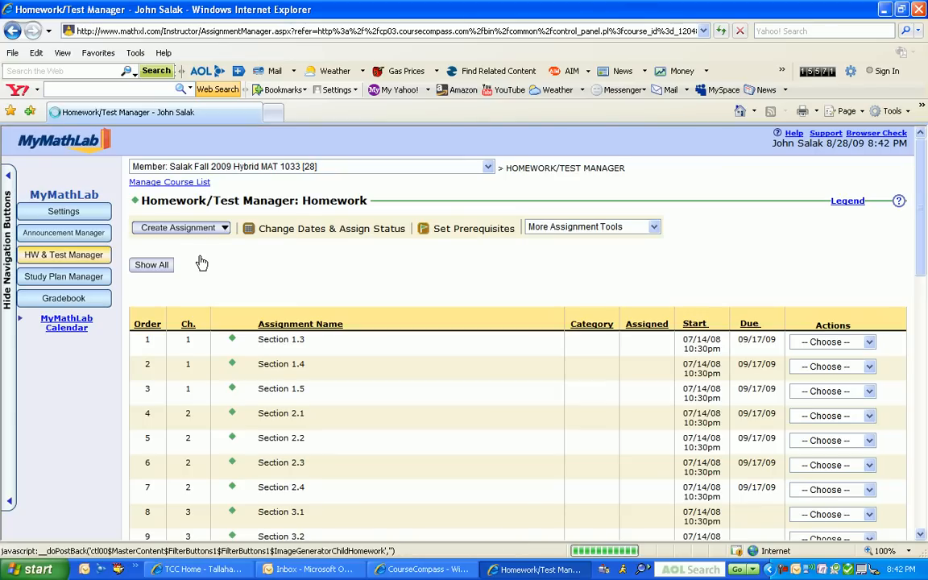
click(151, 265)
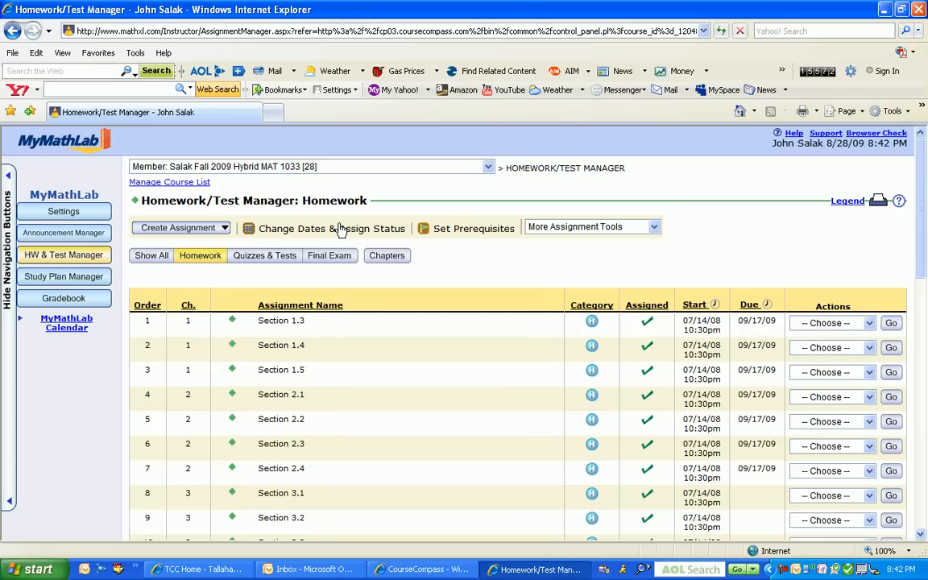
click(331, 229)
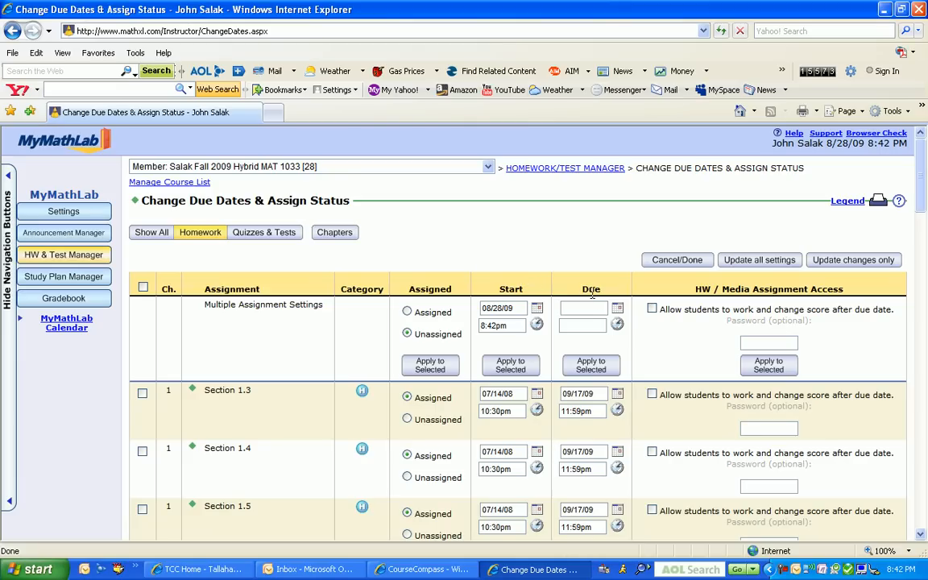
mouse_move(271, 393)
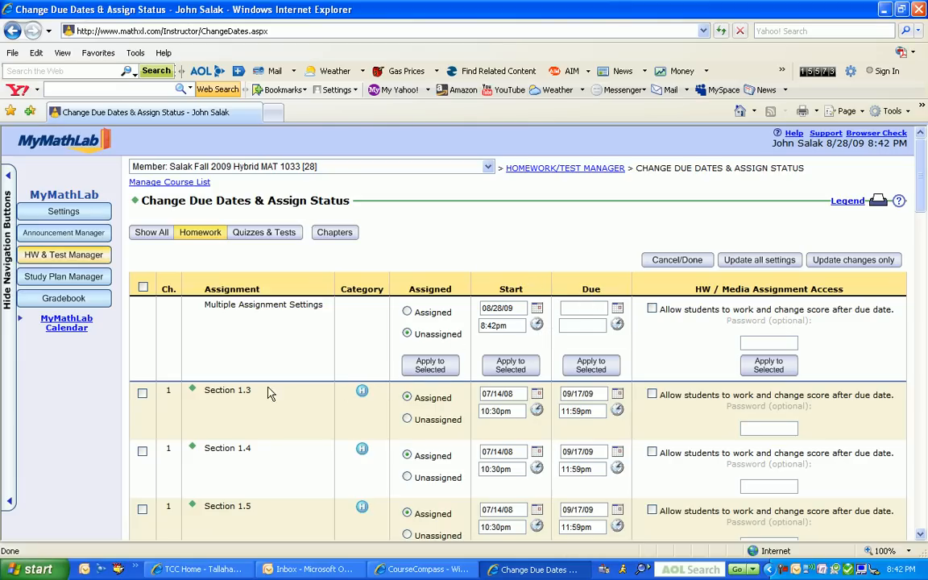
mouse_move(268, 380)
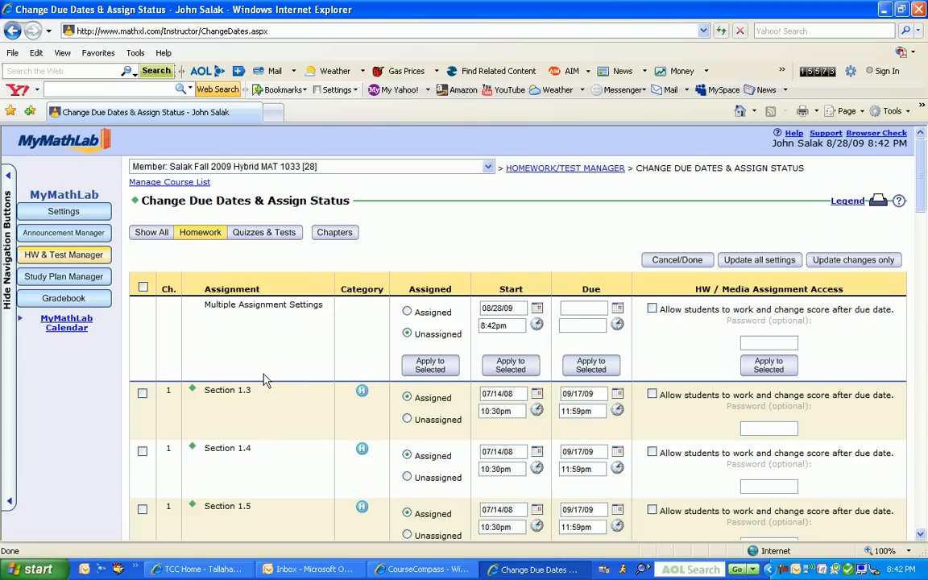
Step: Check Sections 1.3, 1.4, 1.5, 2.1 through 2.4 for a bulk due-date change
click(141, 393)
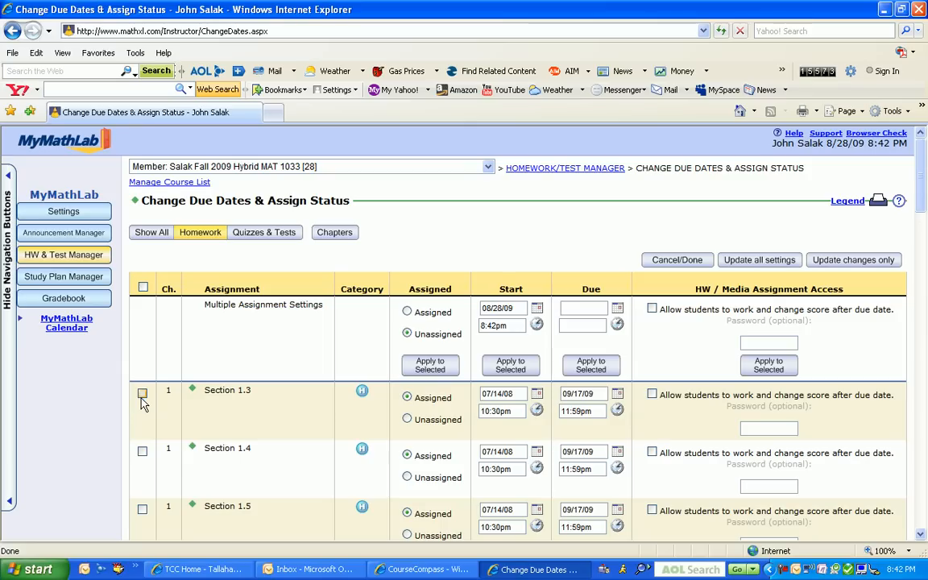
click(142, 393)
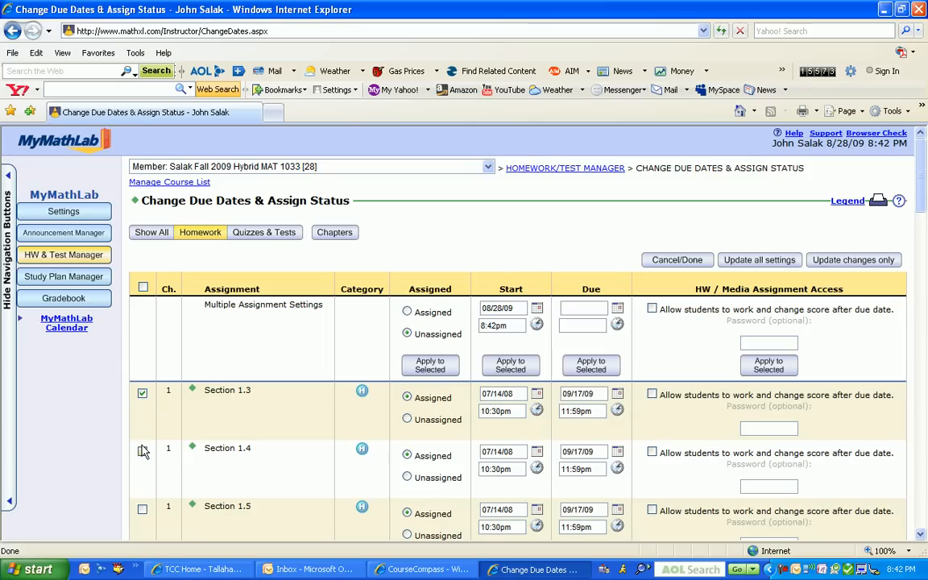
click(142, 450)
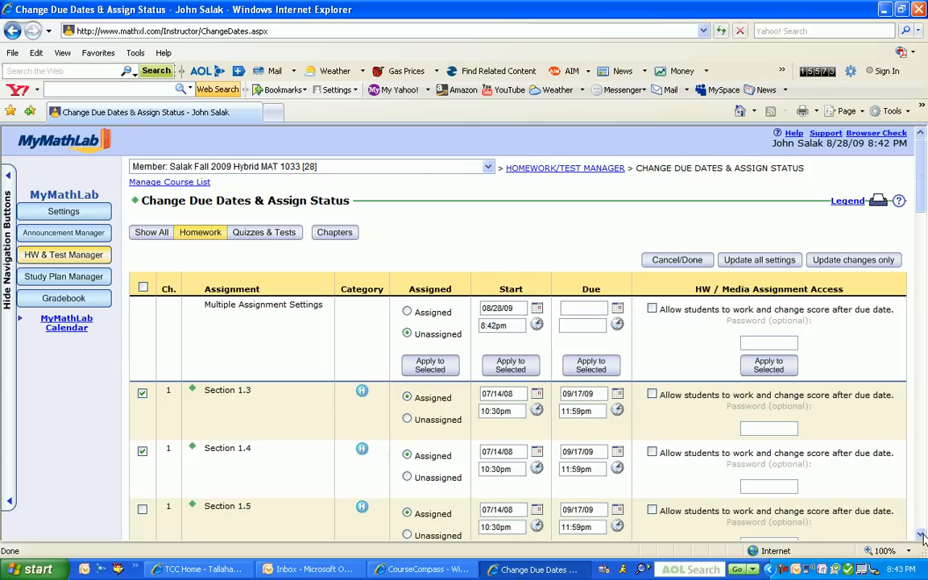
scroll(down, 3)
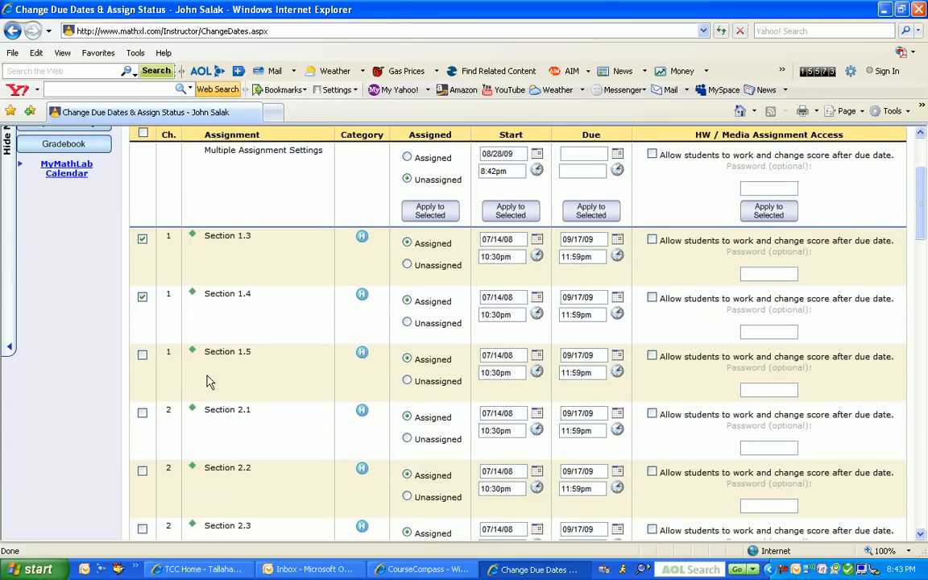
click(142, 355)
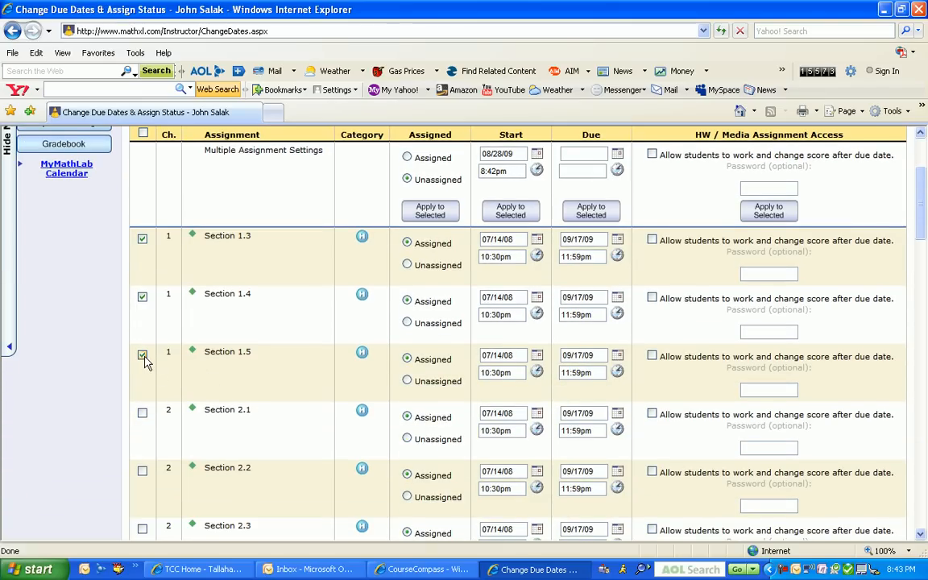
click(142, 412)
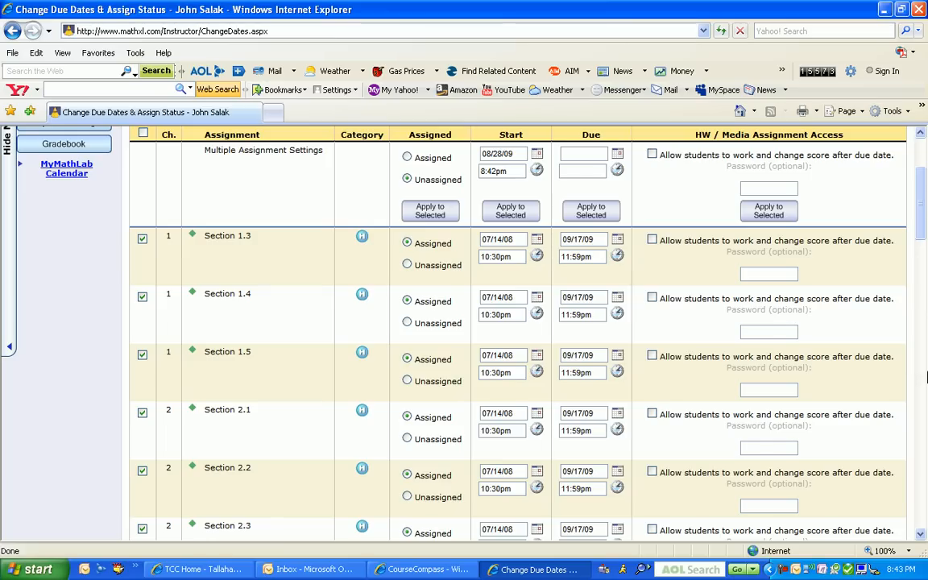
mouse_move(915, 406)
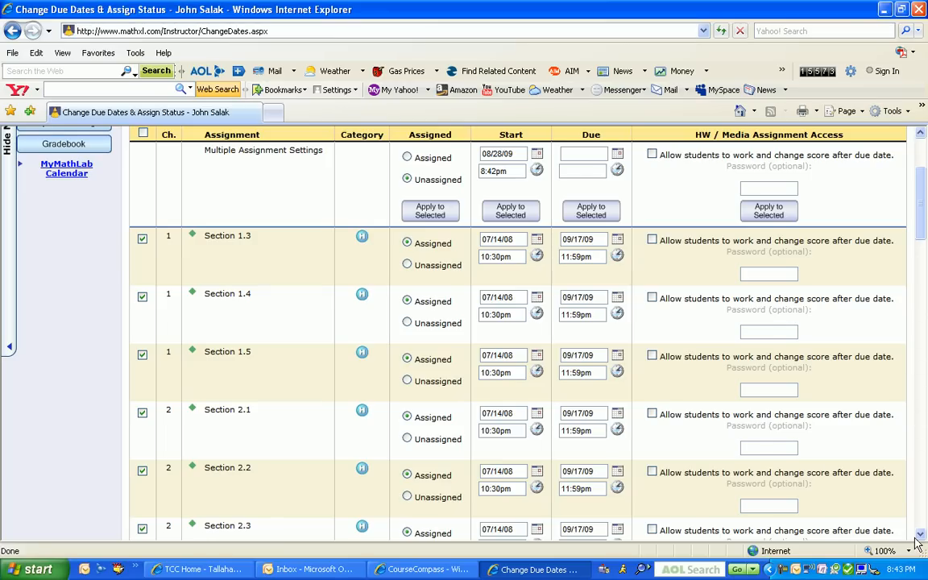
scroll(down, 3)
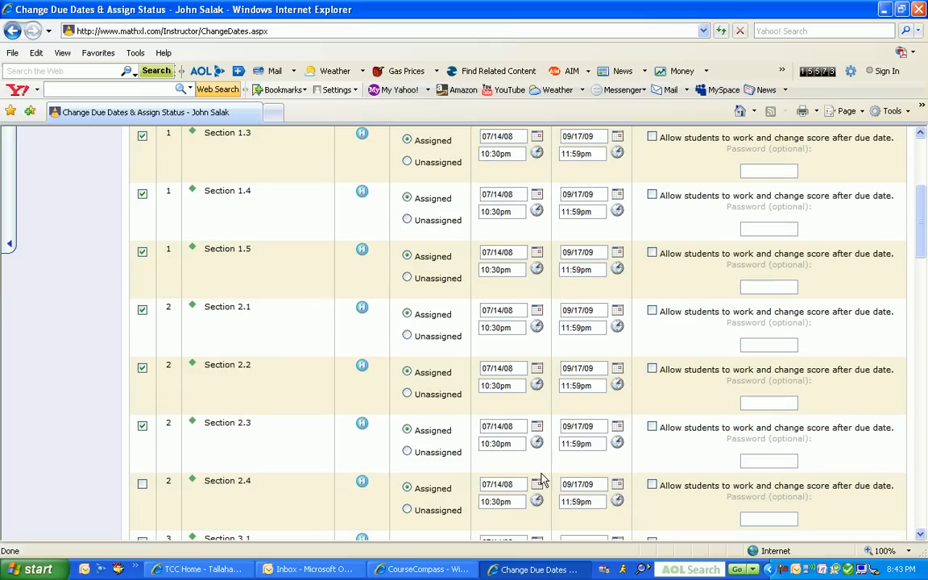
click(142, 484)
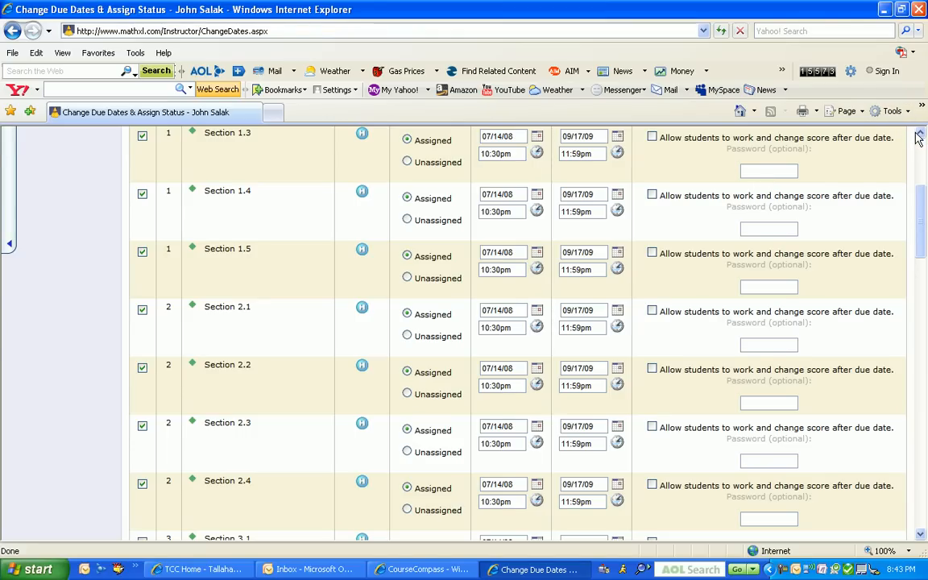
scroll(up, 3)
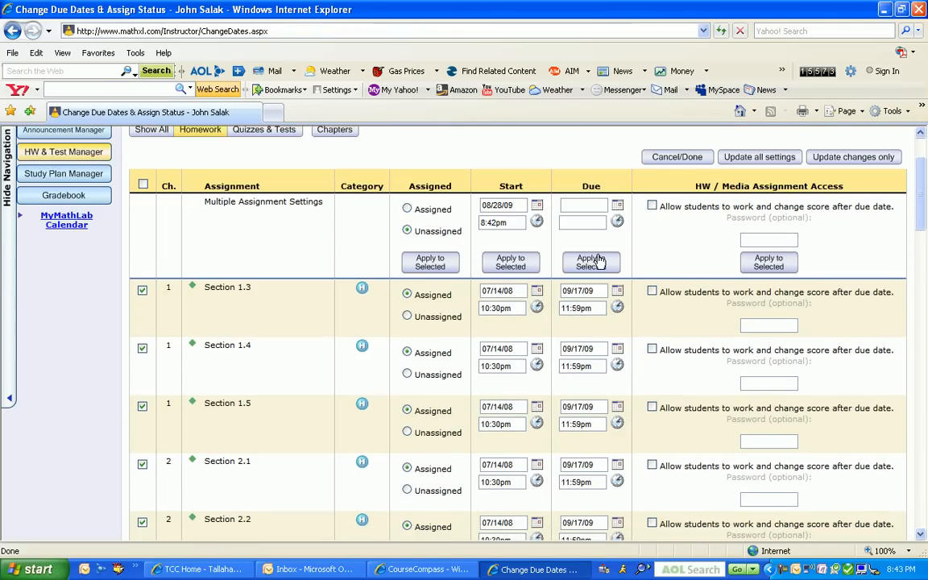
mouse_move(599, 238)
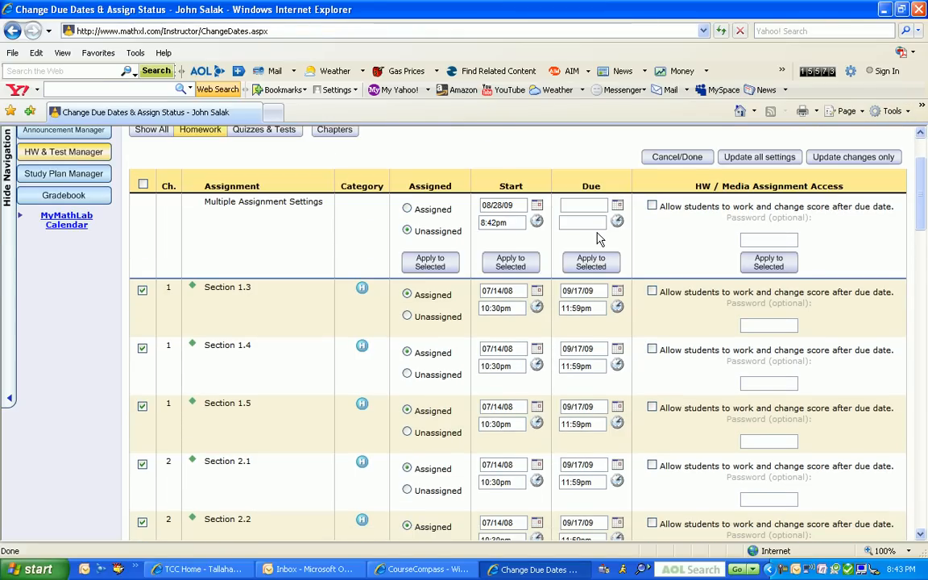
mouse_move(619, 208)
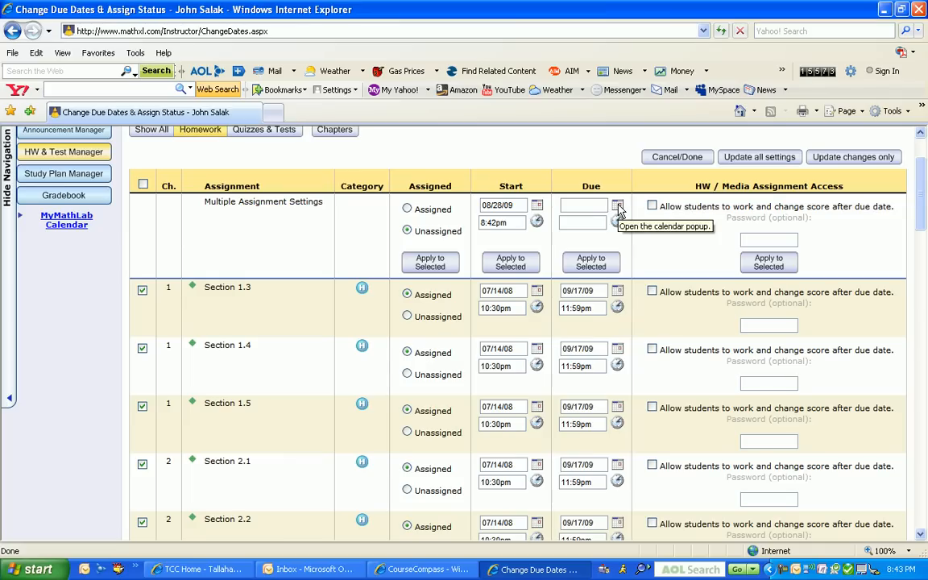
Step: Choose September 18, 2009 in the Due calendar and apply it to the selected sections
click(619, 206)
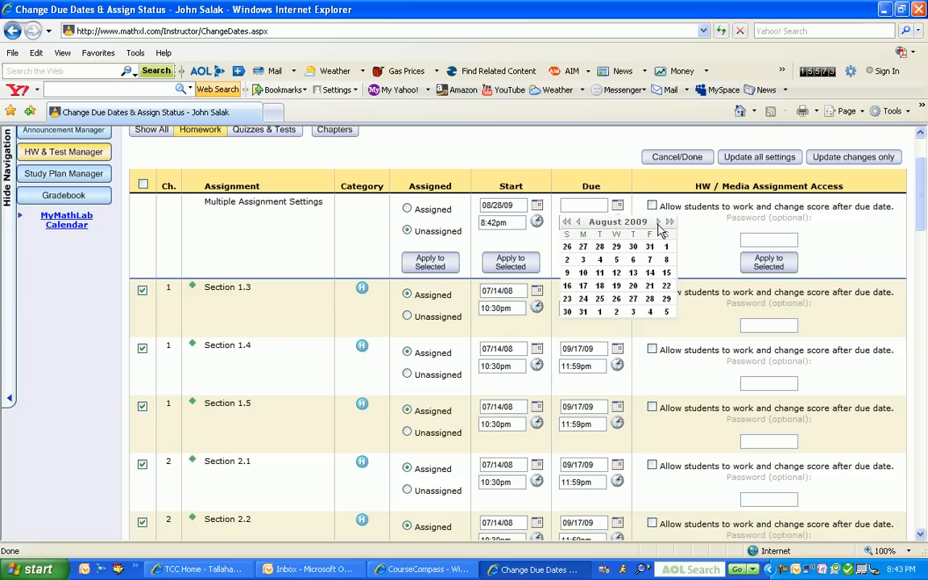
mouse_move(661, 229)
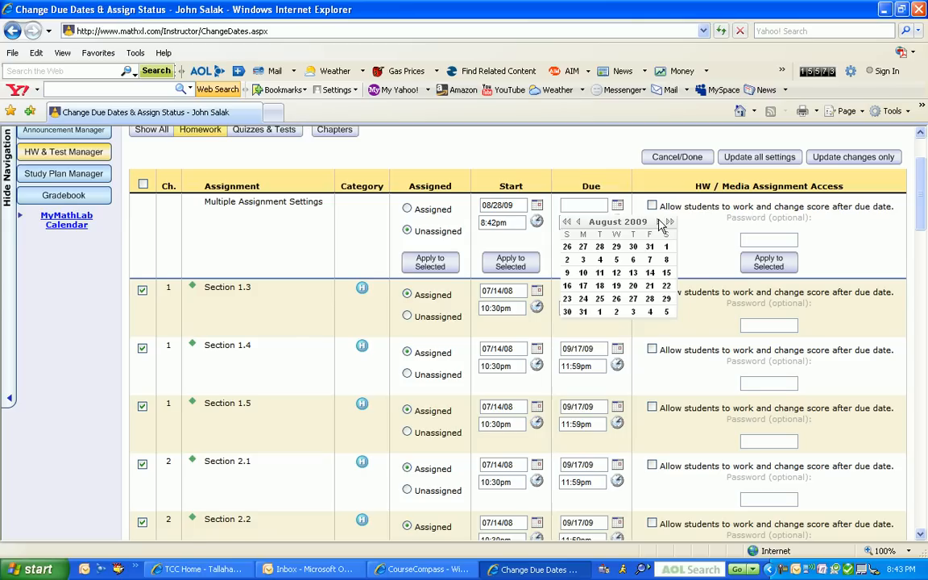
click(669, 222)
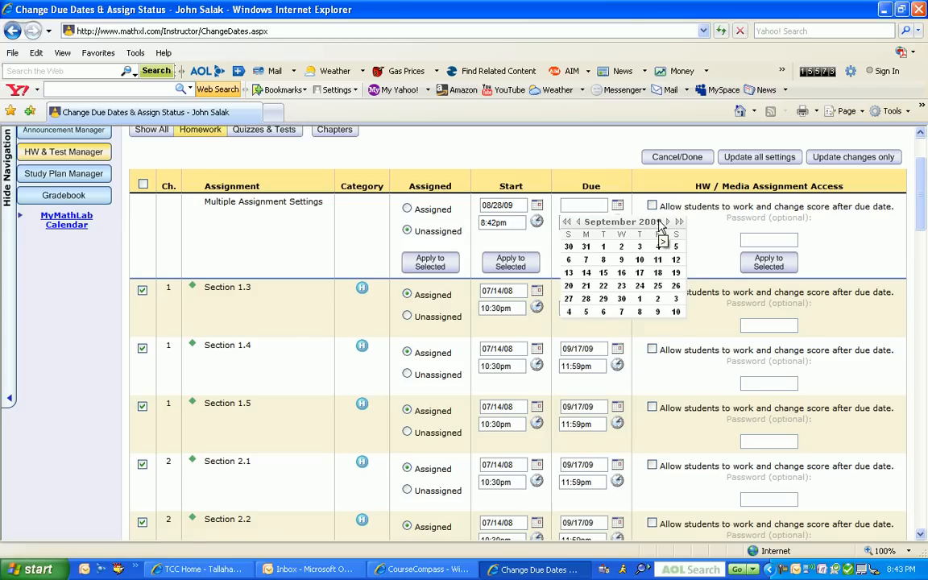
mouse_move(657, 273)
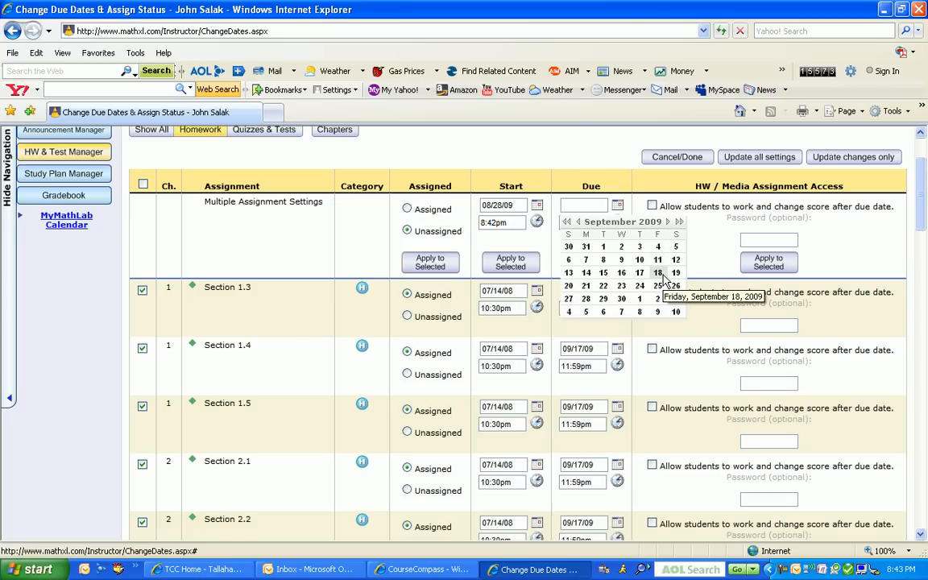
click(658, 272)
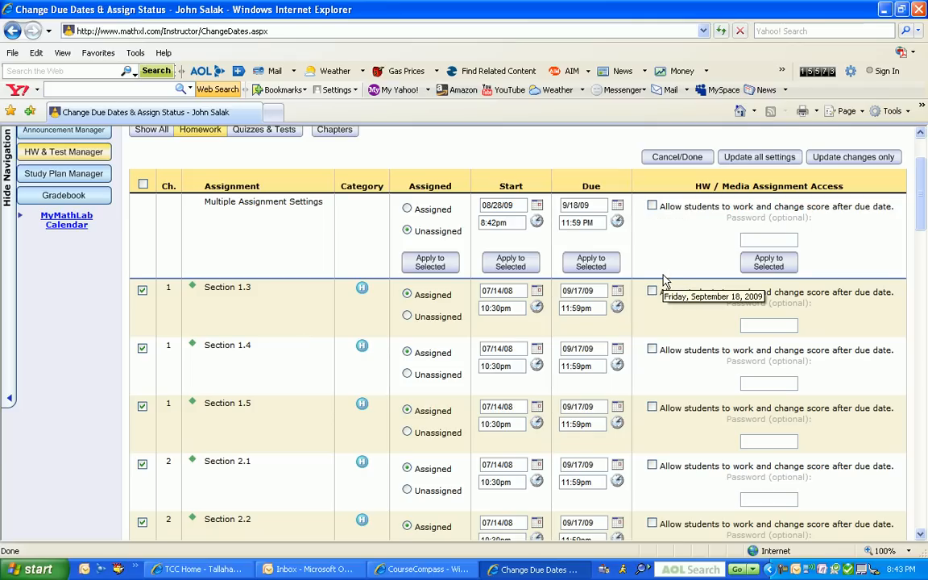
mouse_move(590, 261)
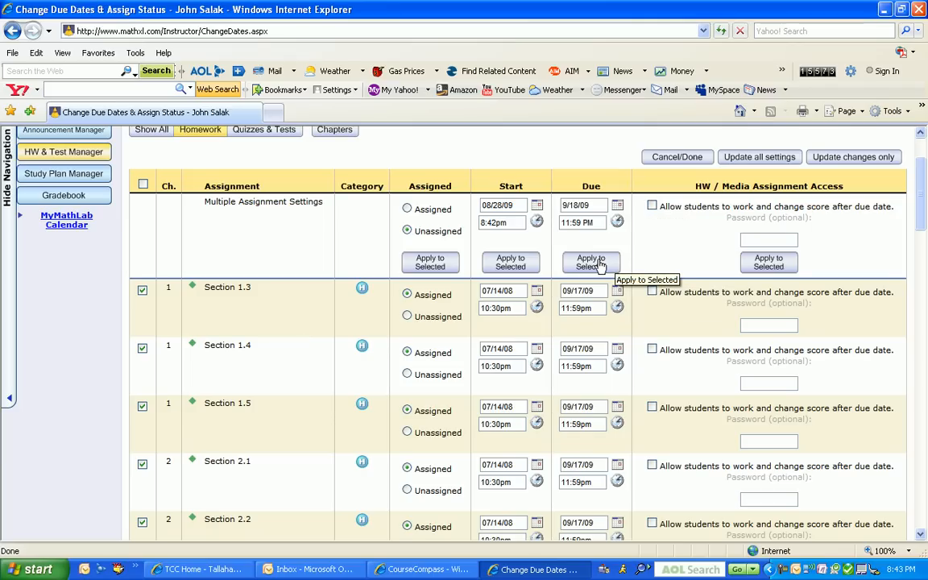
click(590, 261)
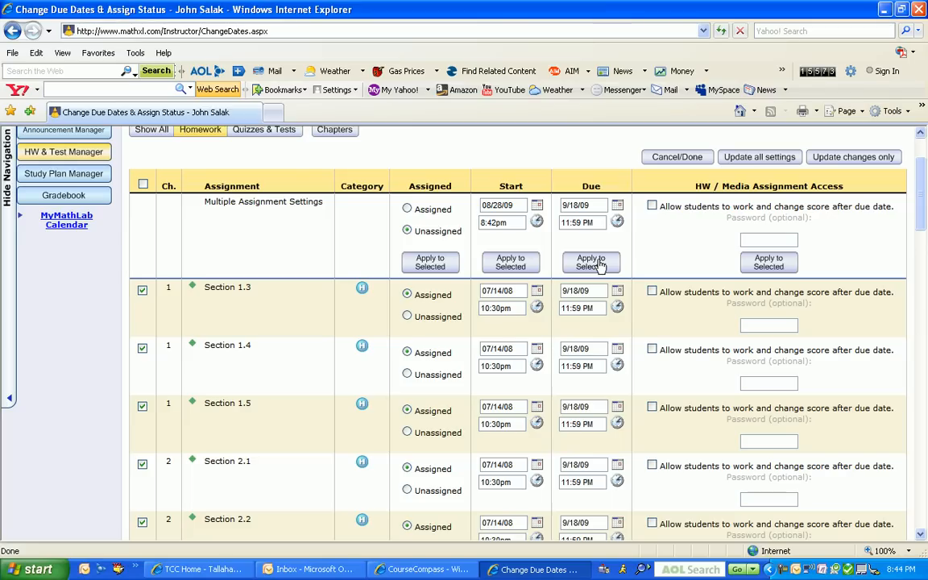
mouse_move(759, 156)
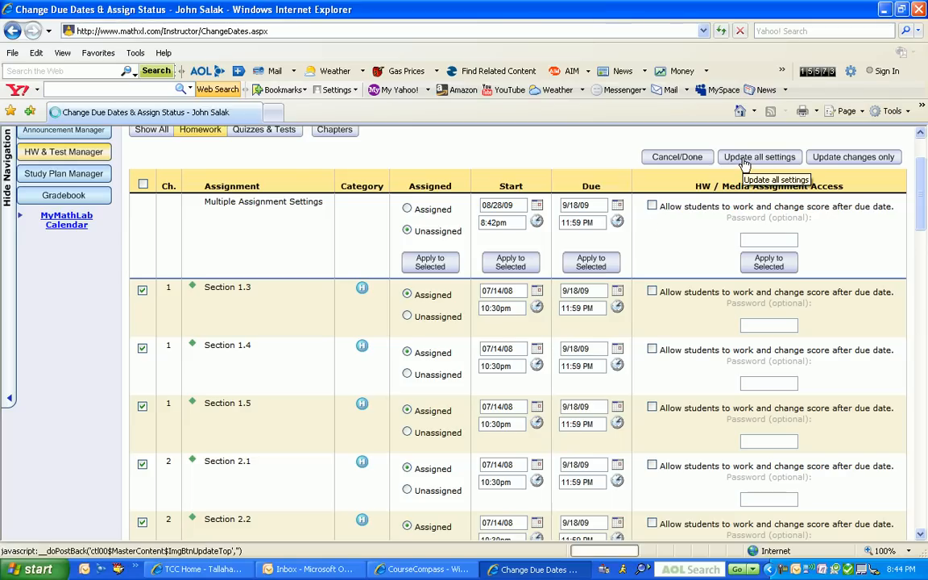
Step: Update all settings and acknowledge the 'Your updates have been saved' message
click(758, 156)
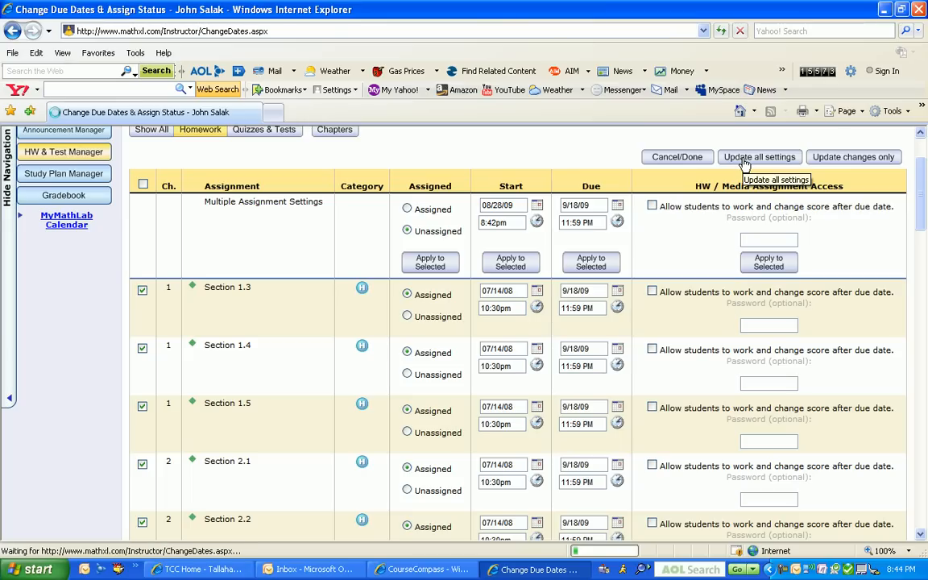
click(757, 157)
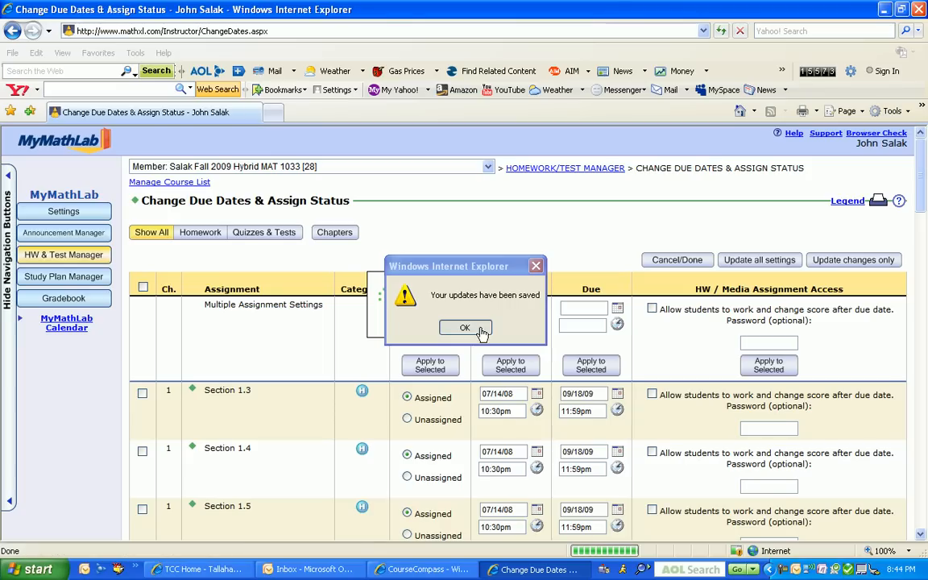
click(464, 328)
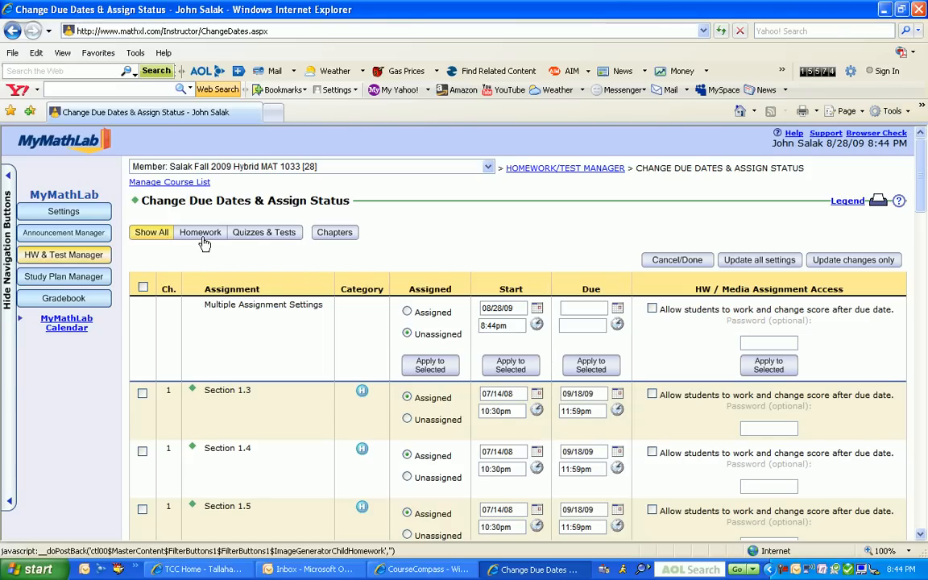
mouse_move(199, 232)
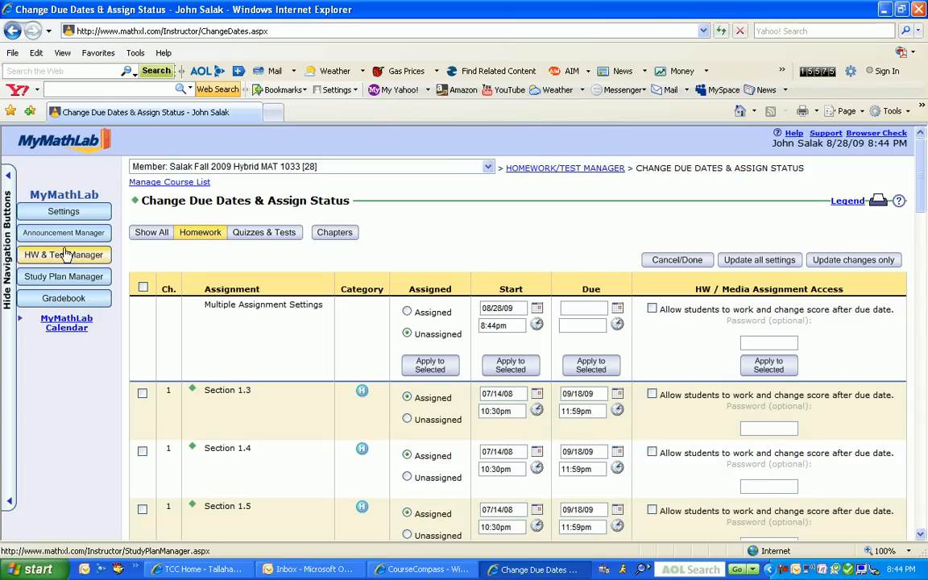
mouse_move(65, 255)
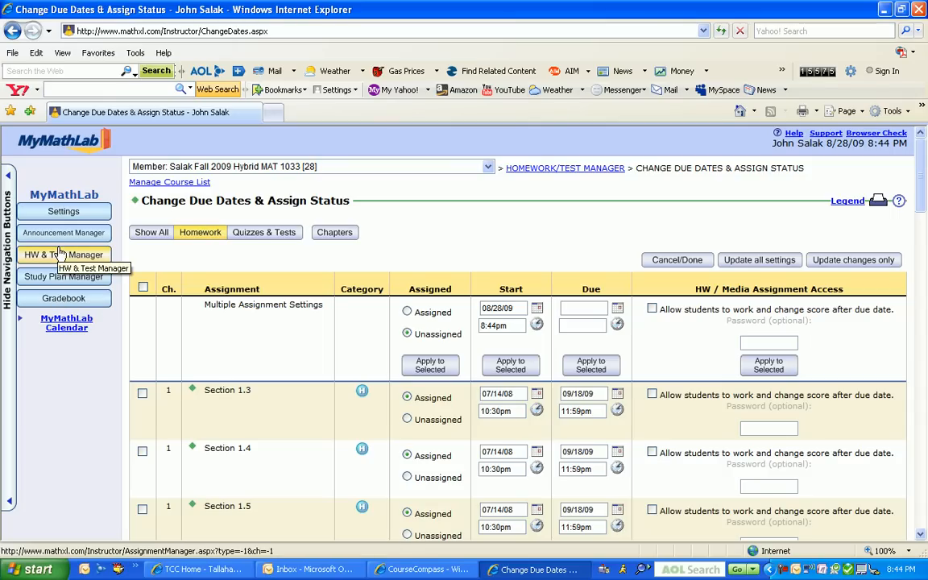
Step: Return via HW & Test Manager to the homework list now showing 09/18/09 due dates
click(64, 254)
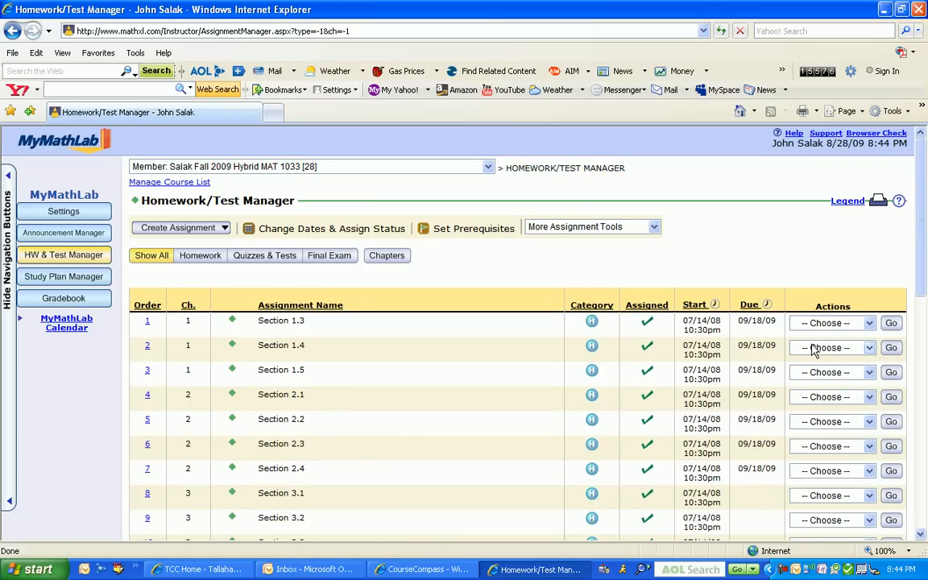
mouse_move(806, 564)
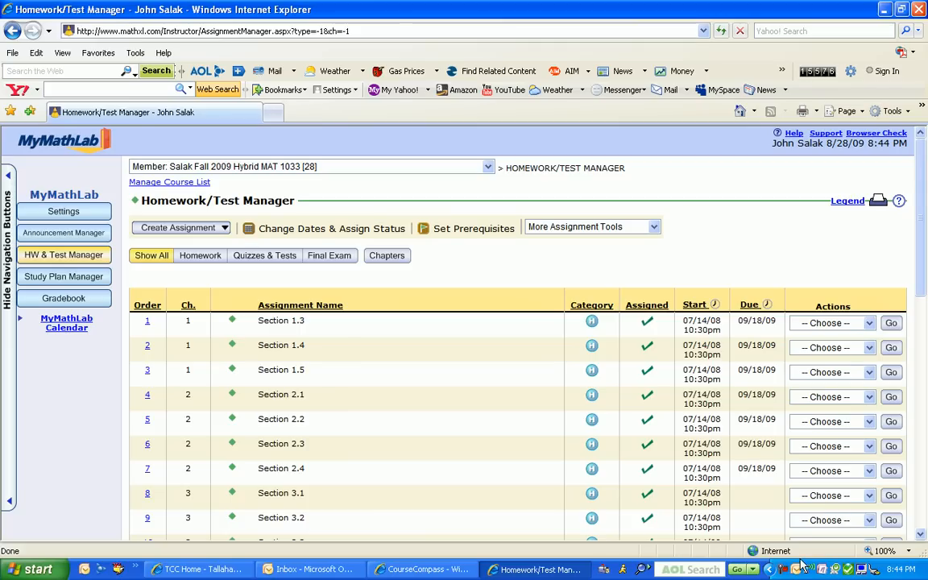